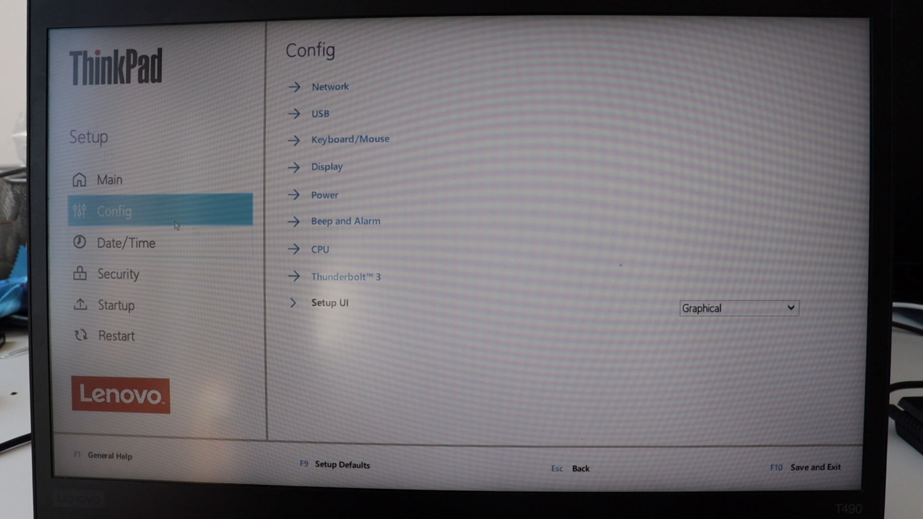
Review the Config > Power options, reaching the battery mode and lid sensor settings
click(324, 196)
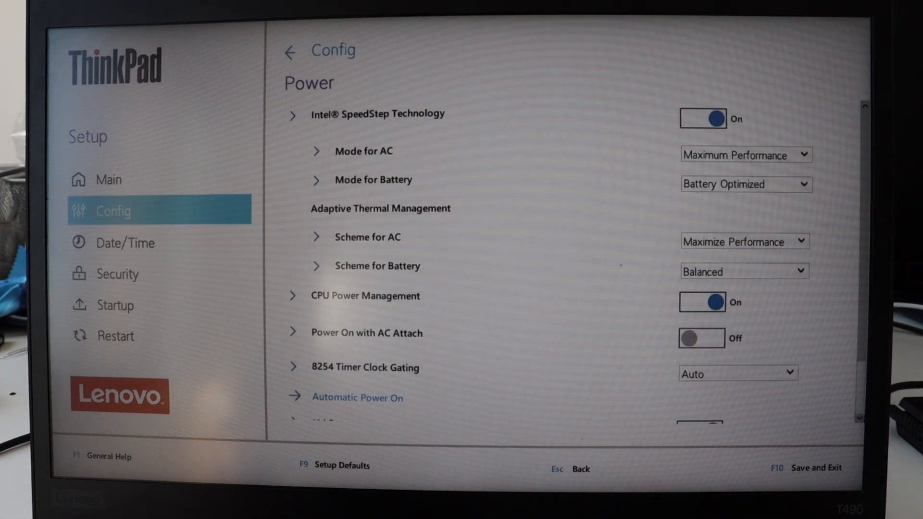
scroll(down, 3)
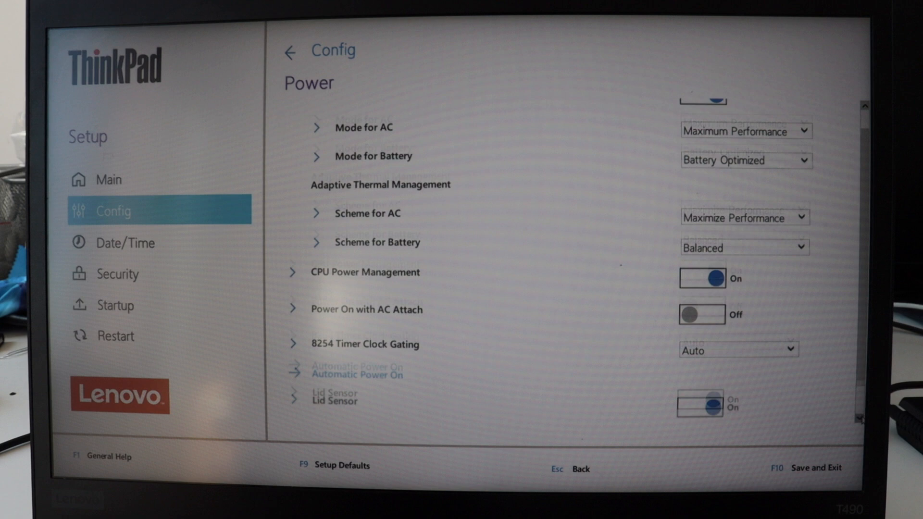
scroll(down, 3)
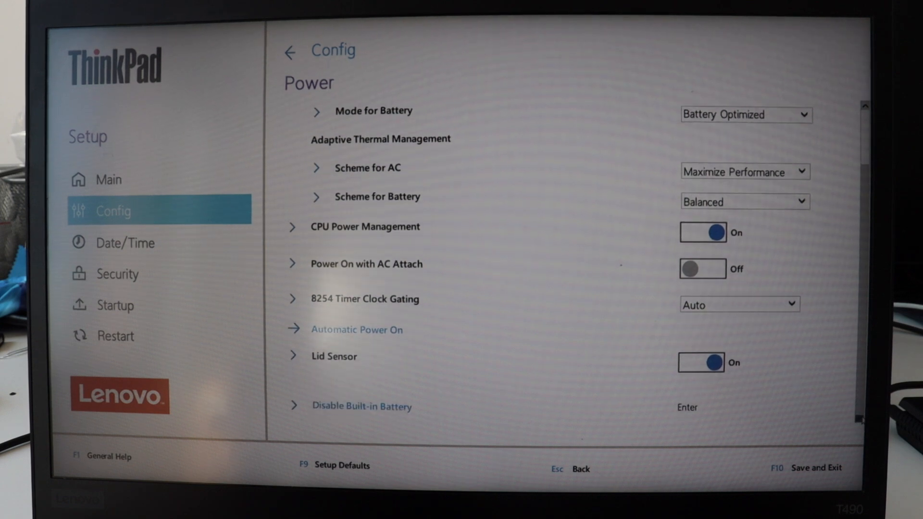
click(363, 405)
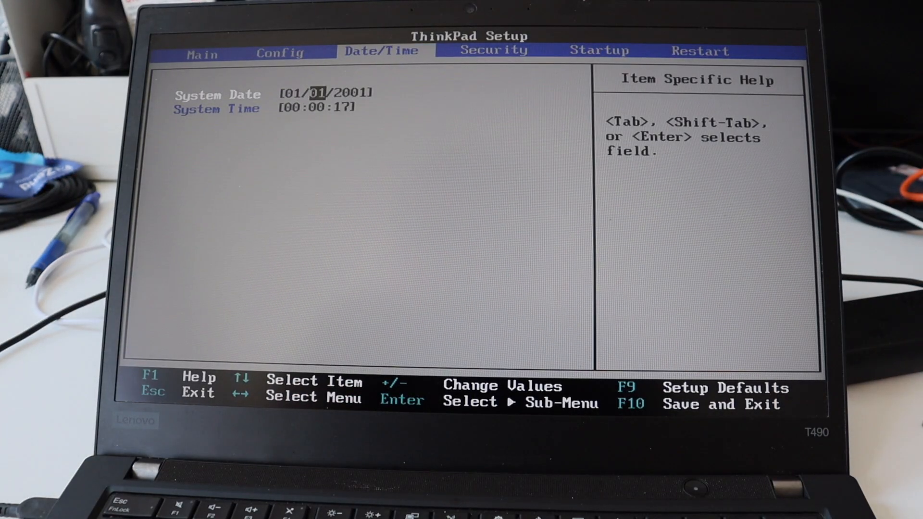
key(Tab)
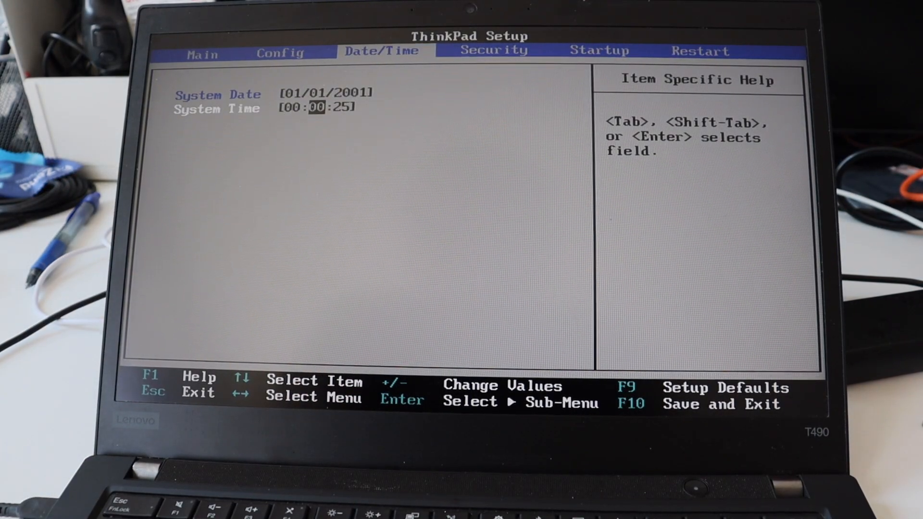